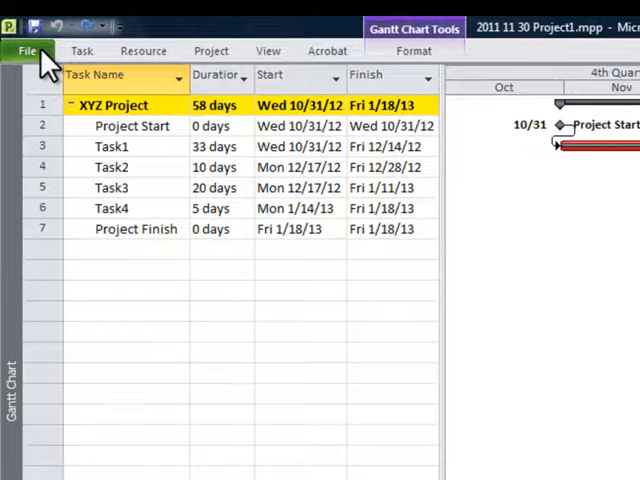
Show the Backstage print preview for the XYZ Project schedule.
left_click(28, 50)
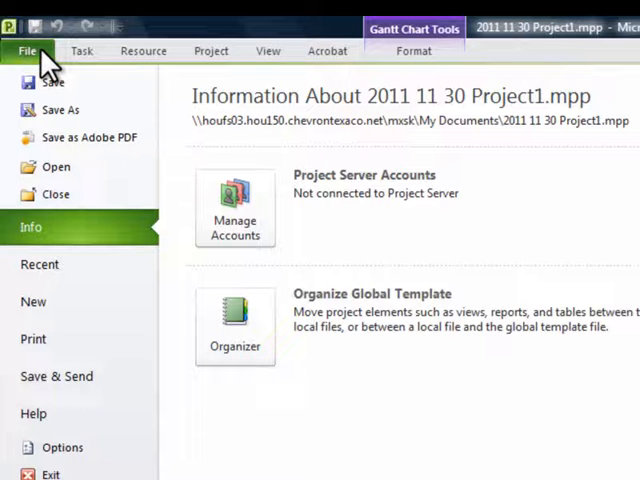
mouse_move(50, 376)
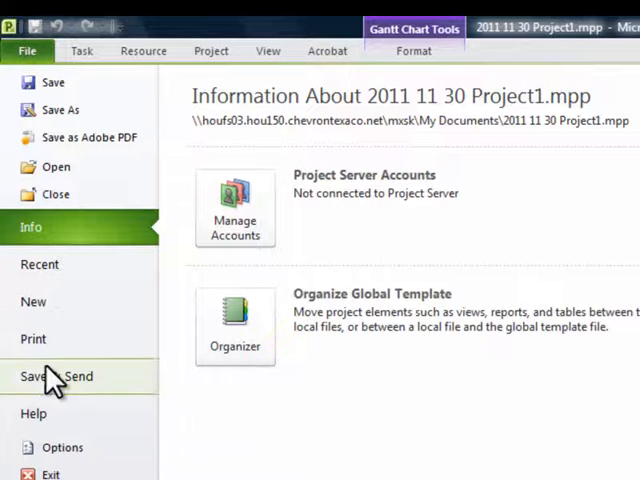
left_click(32, 338)
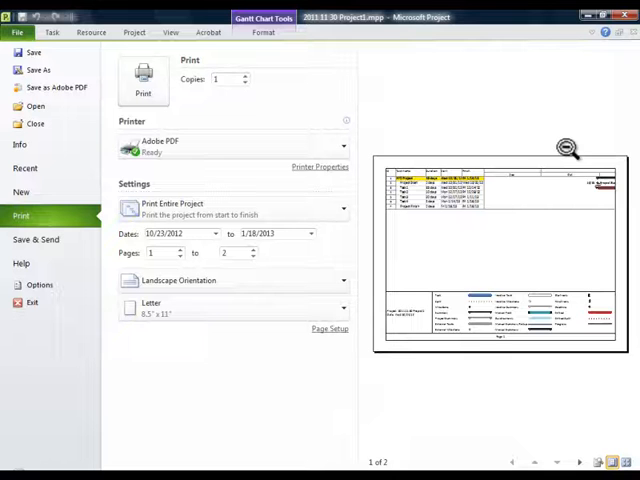
mouse_move(552, 236)
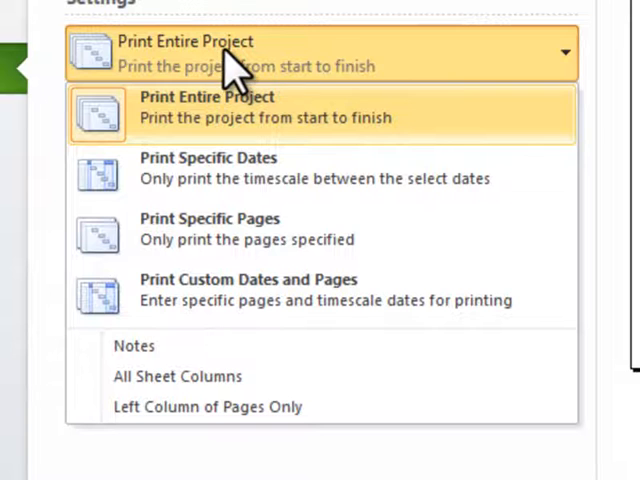
mouse_move(156, 178)
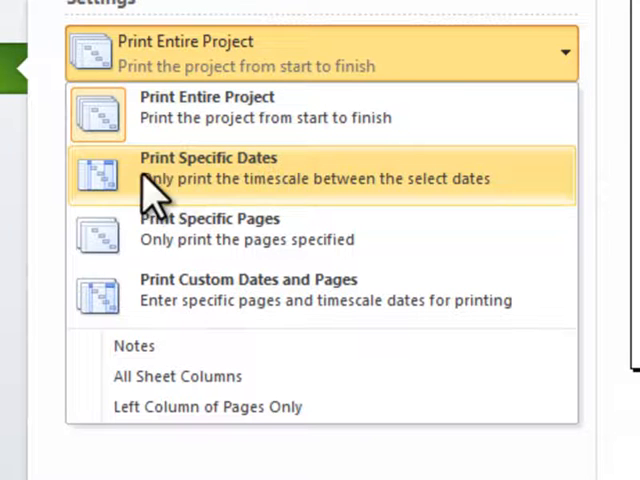
mouse_move(262, 188)
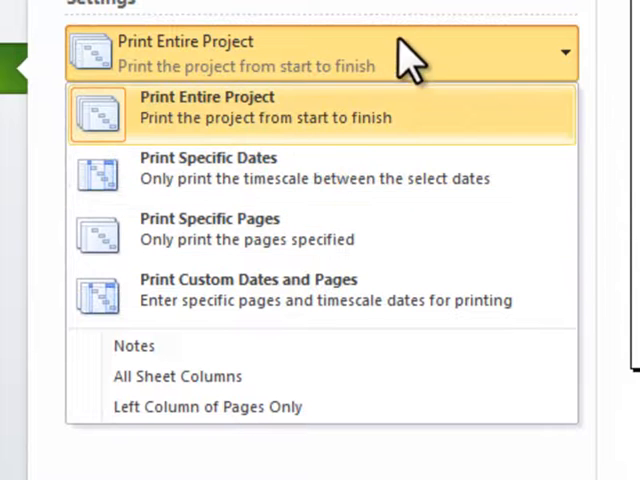
left_click(206, 106)
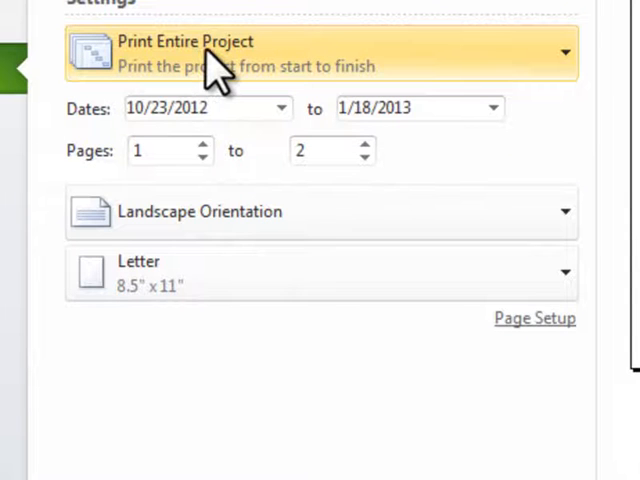
mouse_move(210, 56)
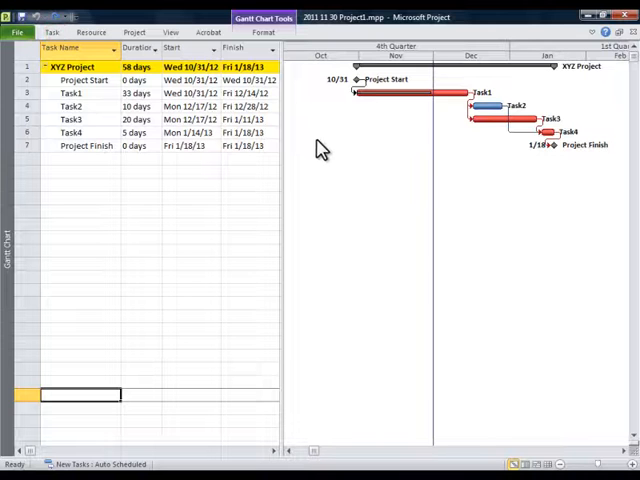
mouse_move(400, 52)
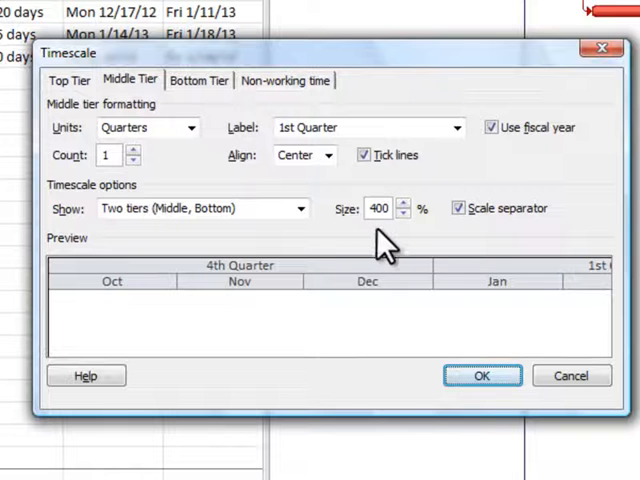
mouse_move(396, 236)
type("200")
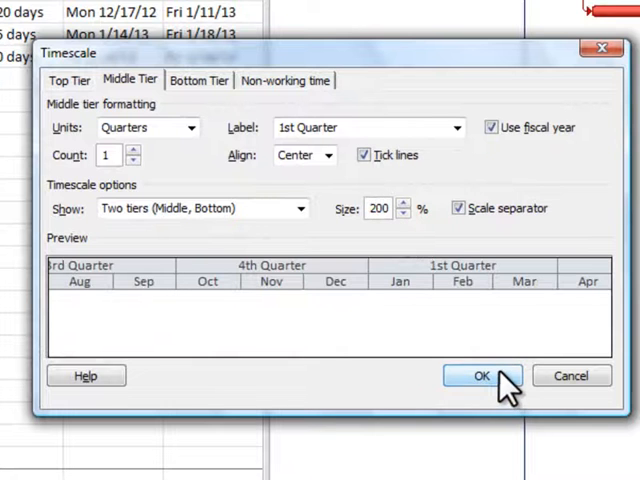
Apply the 200% middle-tier timescale size so more months fit across the Gantt chart.
left_click(480, 376)
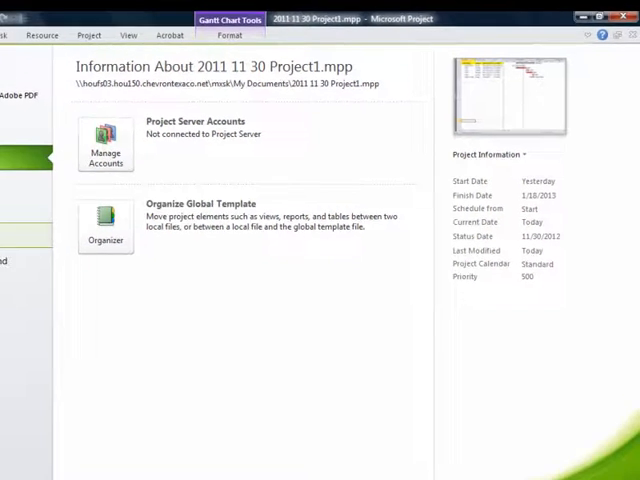
Return to the print preview, confirming Adobe PDF printer and pages 1 to 1.
left_click(16, 32)
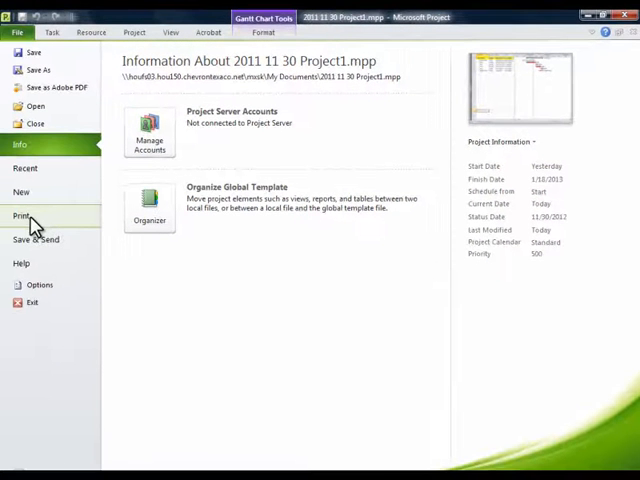
left_click(24, 216)
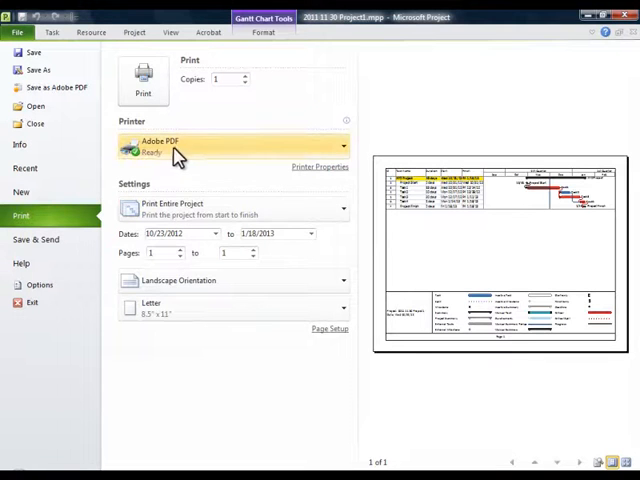
mouse_move(200, 168)
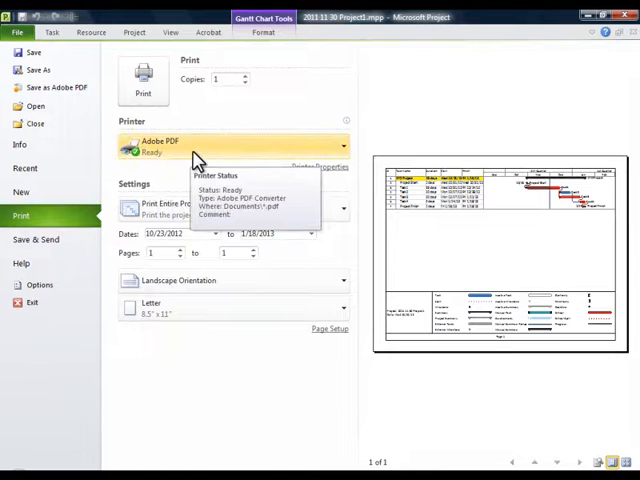
mouse_move(336, 160)
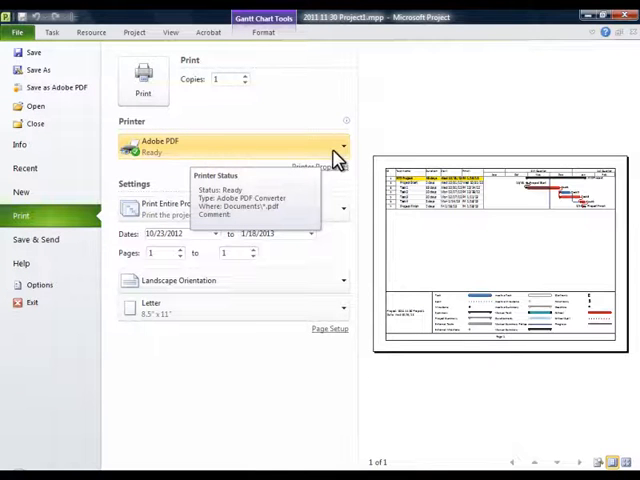
left_click(344, 148)
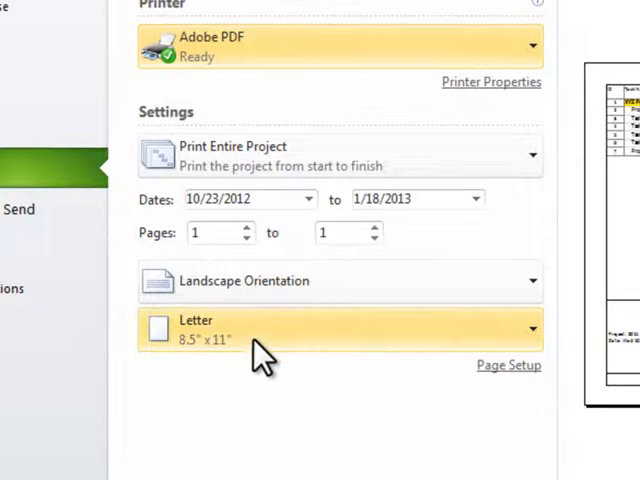
mouse_move(280, 360)
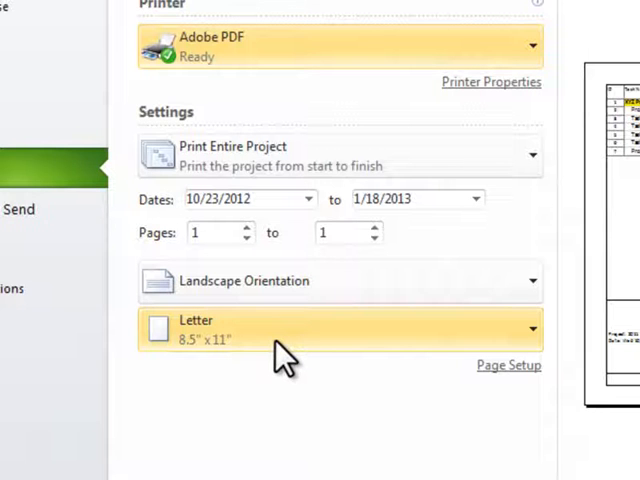
mouse_move(356, 344)
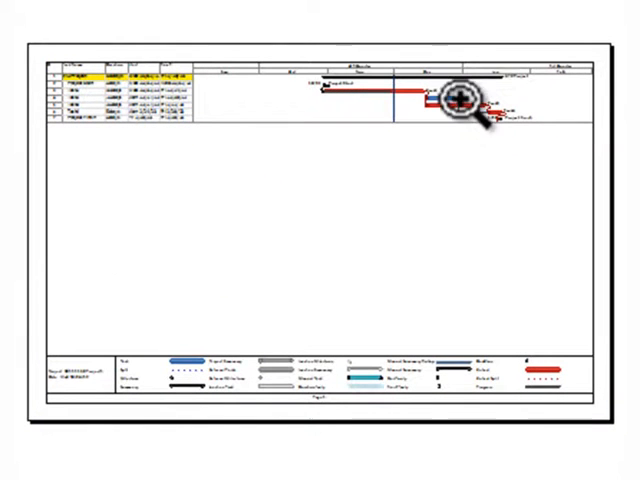
mouse_move(316, 164)
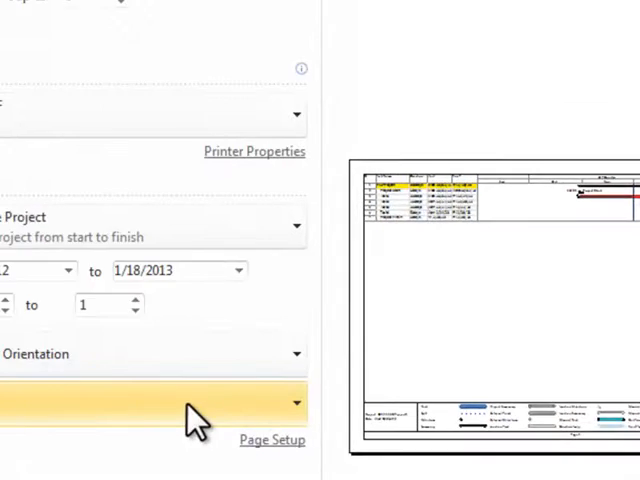
Browse the paper sizes for the printout and keep Letter selected.
left_click(290, 404)
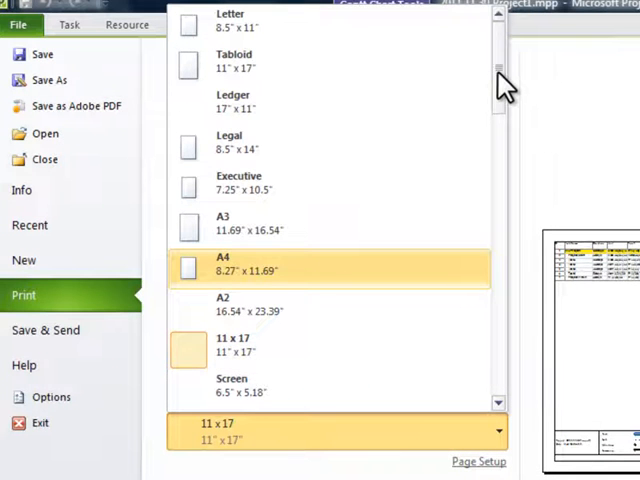
scroll("down", 3)
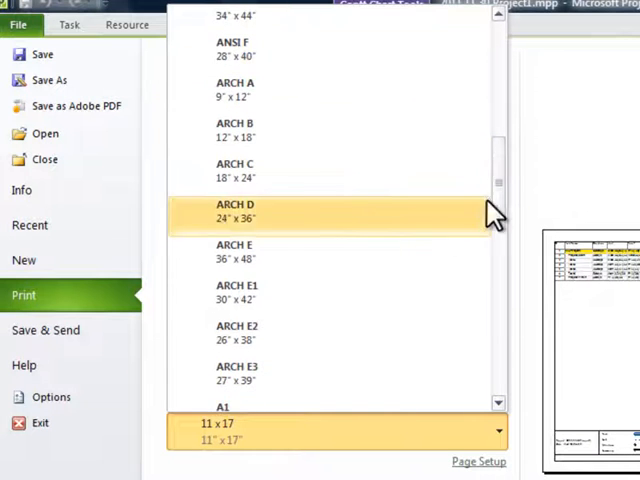
scroll("up", 3)
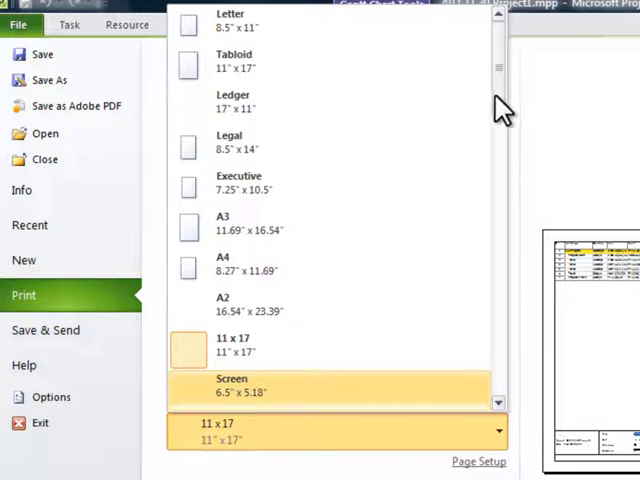
left_click(232, 20)
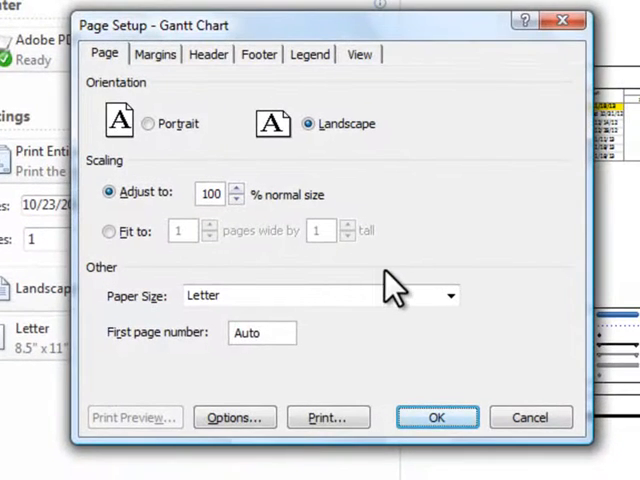
mouse_move(416, 264)
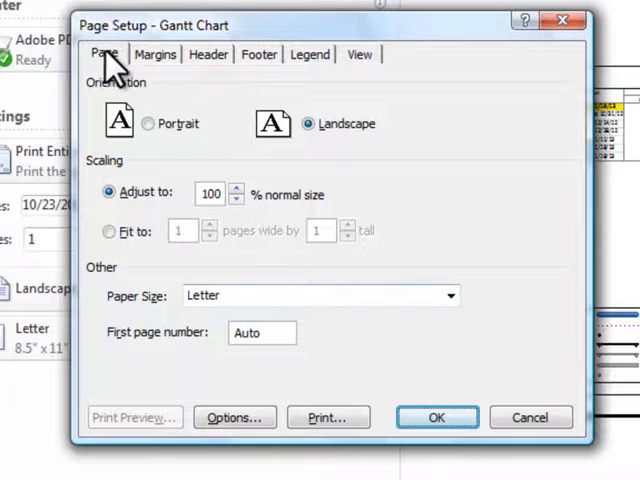
mouse_move(200, 212)
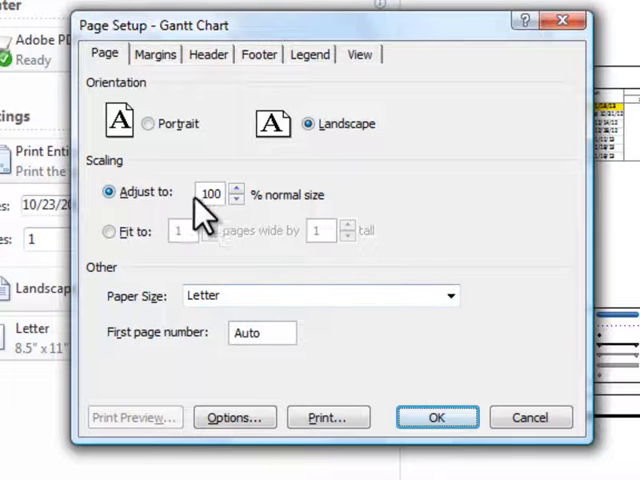
mouse_move(296, 224)
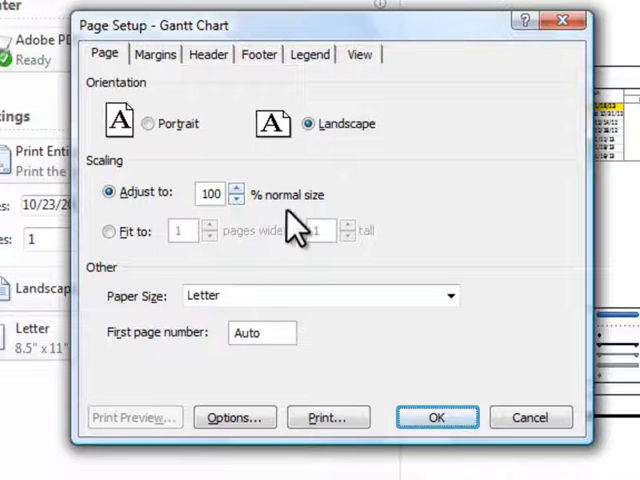
Try Fit to 1 page wide by 1 tall, then revert scaling to Adjust to 100%.
left_click(108, 232)
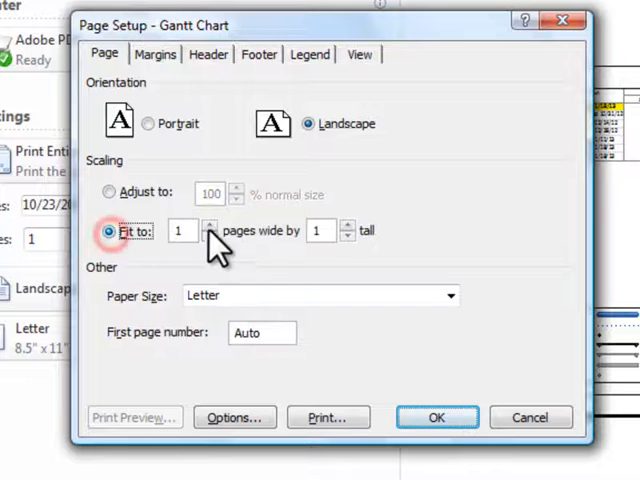
mouse_move(90, 264)
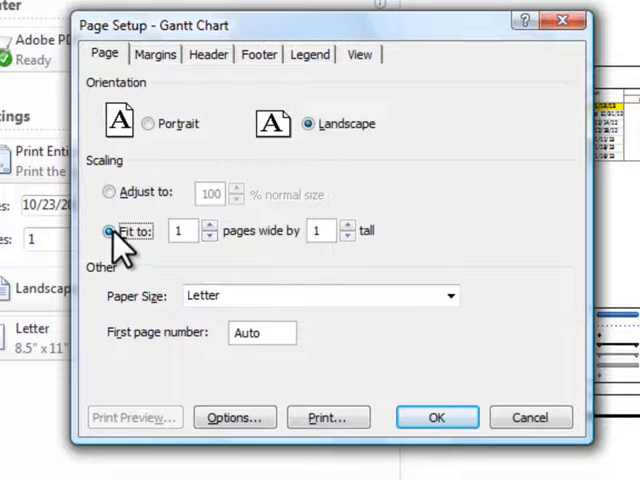
mouse_move(122, 194)
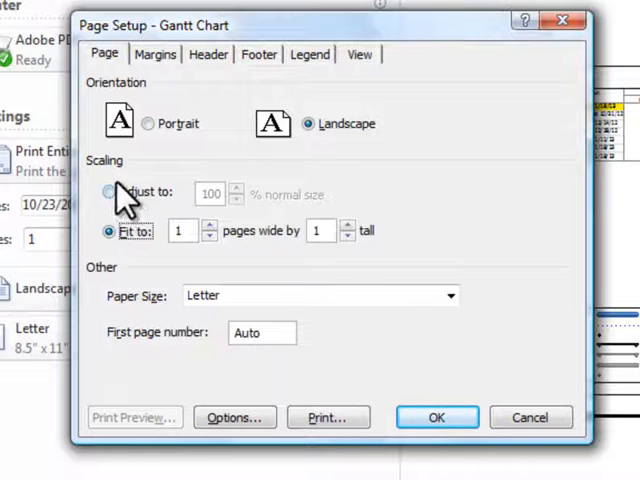
left_click(110, 192)
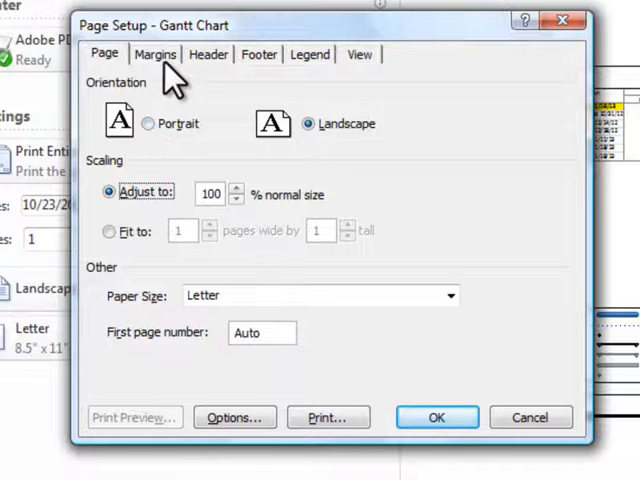
Review the Margins, the Header's left, centre and right sections, and the Footer settings.
left_click(156, 54)
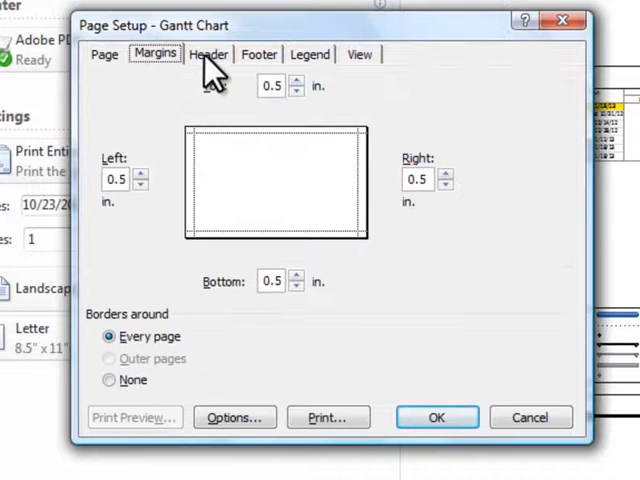
left_click(208, 54)
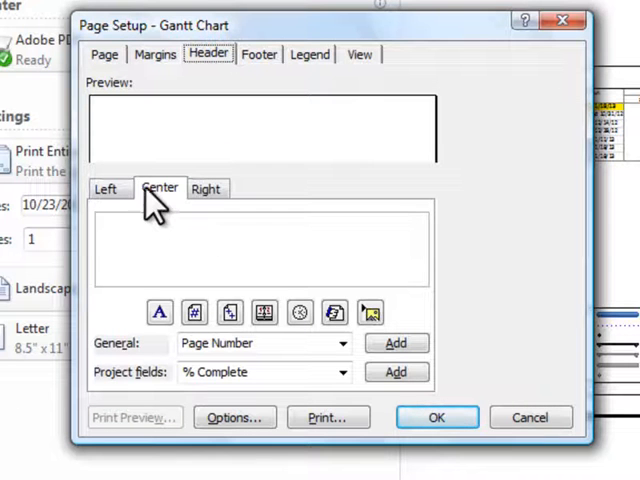
left_click(104, 188)
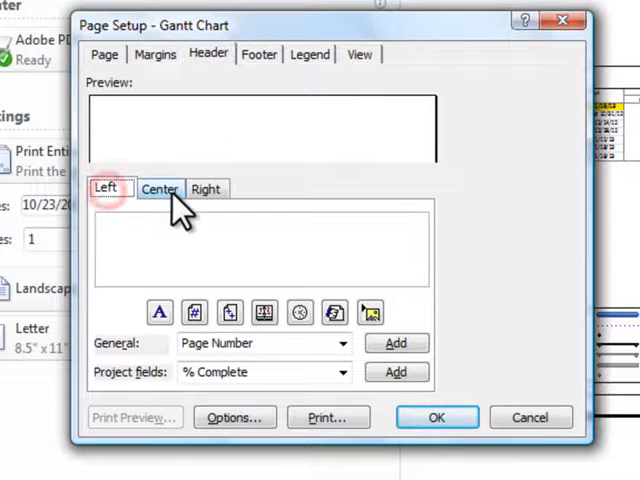
left_click(206, 188)
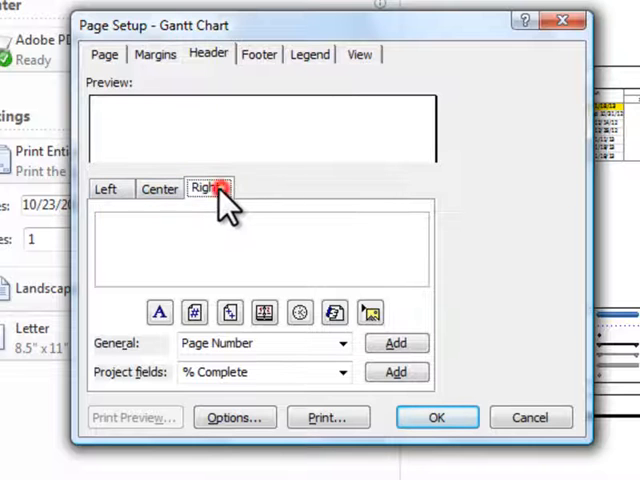
left_click(160, 188)
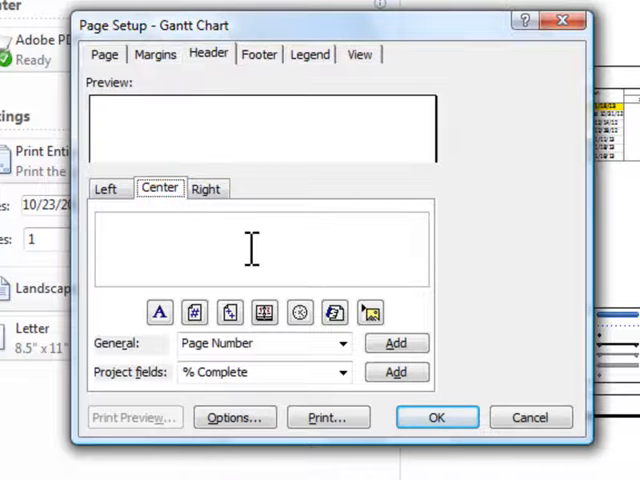
left_click(260, 54)
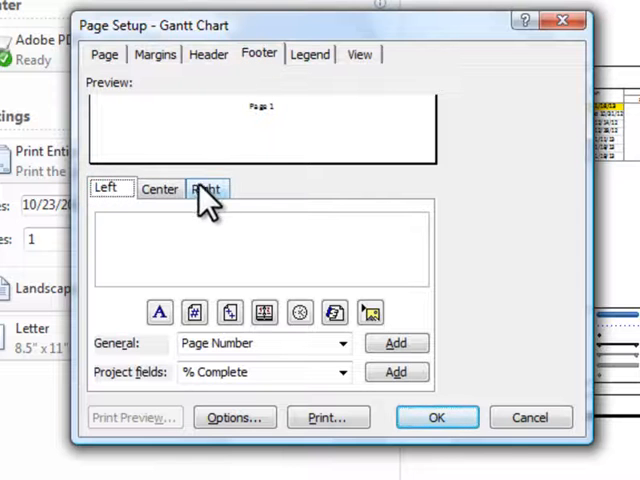
left_click(310, 54)
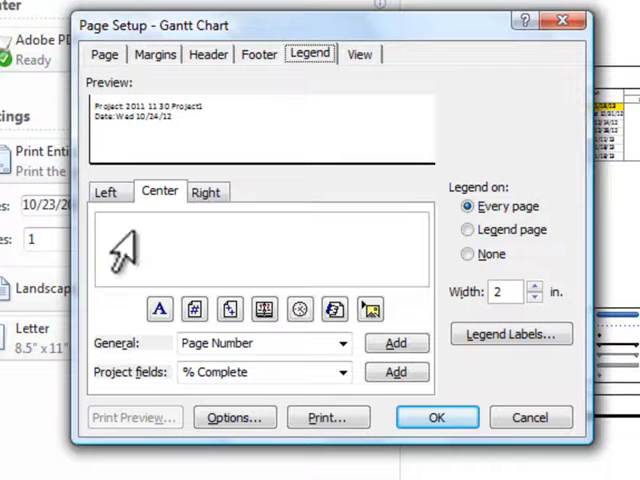
Check the legend's centre and other sections, then accept Page Setup to return to preview.
left_click(108, 192)
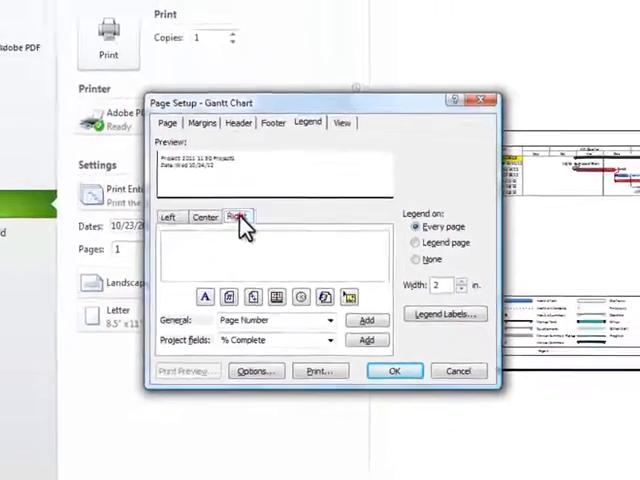
left_click(196, 226)
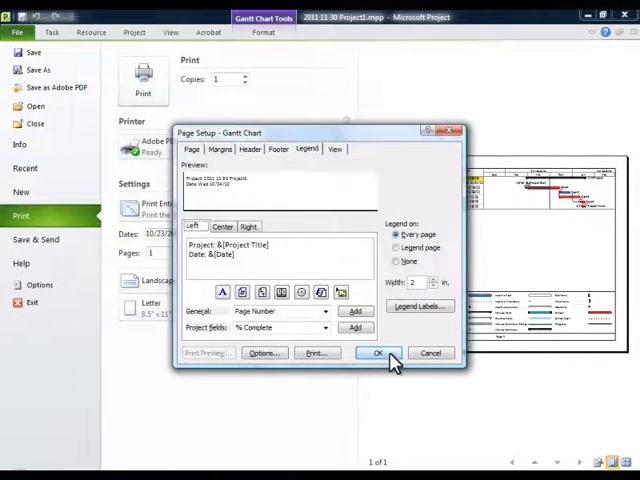
left_click(378, 352)
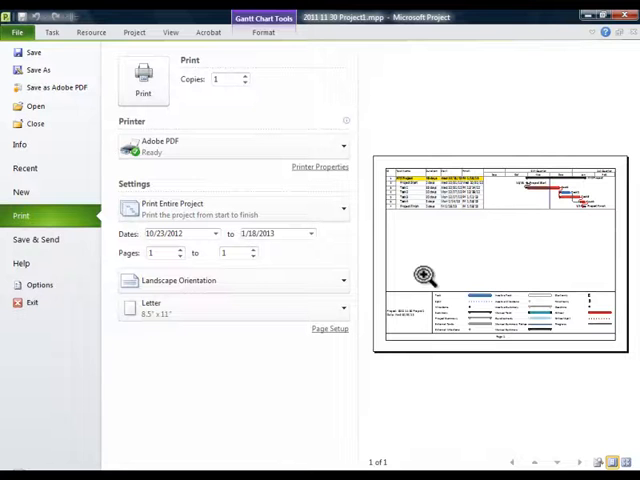
Print the Gantt chart via Adobe PDF and save the file to the Desktop.
left_click(142, 78)
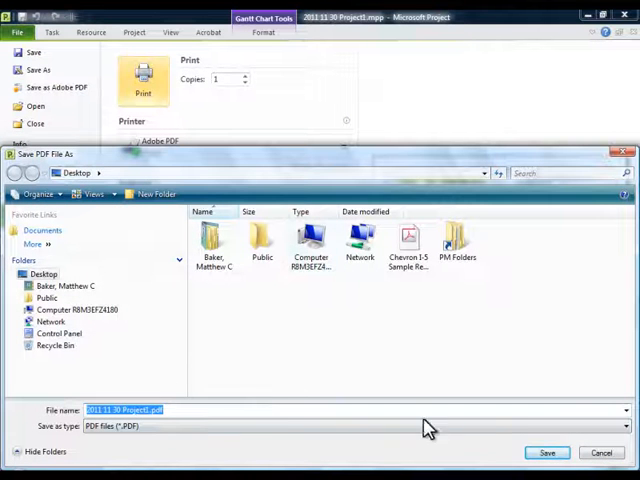
left_click(546, 452)
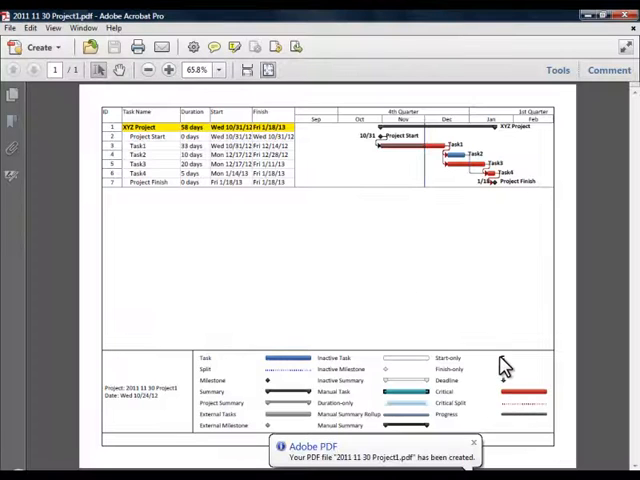
mouse_move(444, 192)
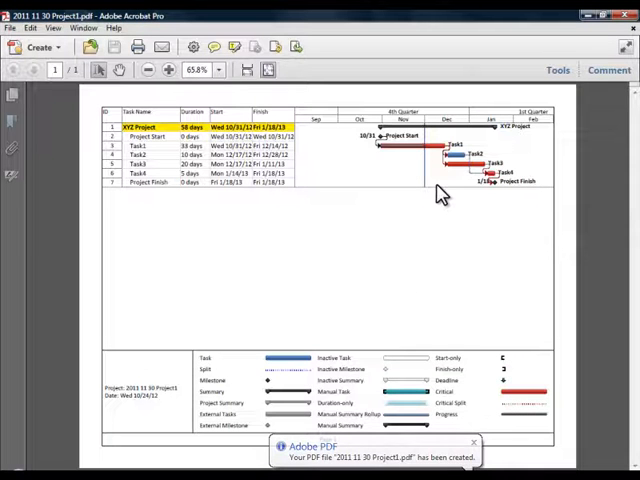
Dismiss the PDF-created notice, leaving the one-page Gantt chart open in Acrobat.
left_click(472, 442)
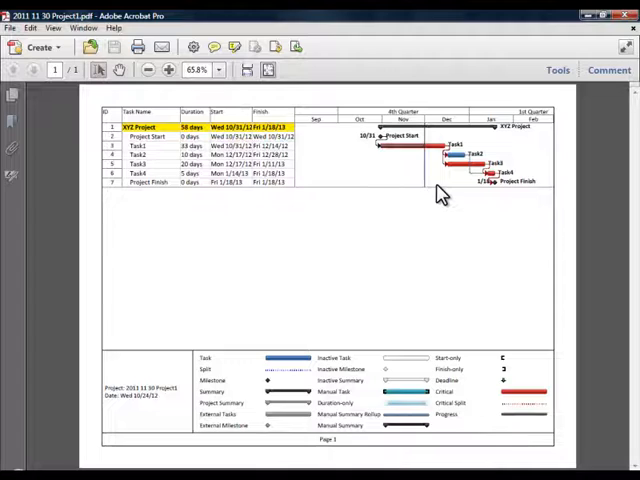